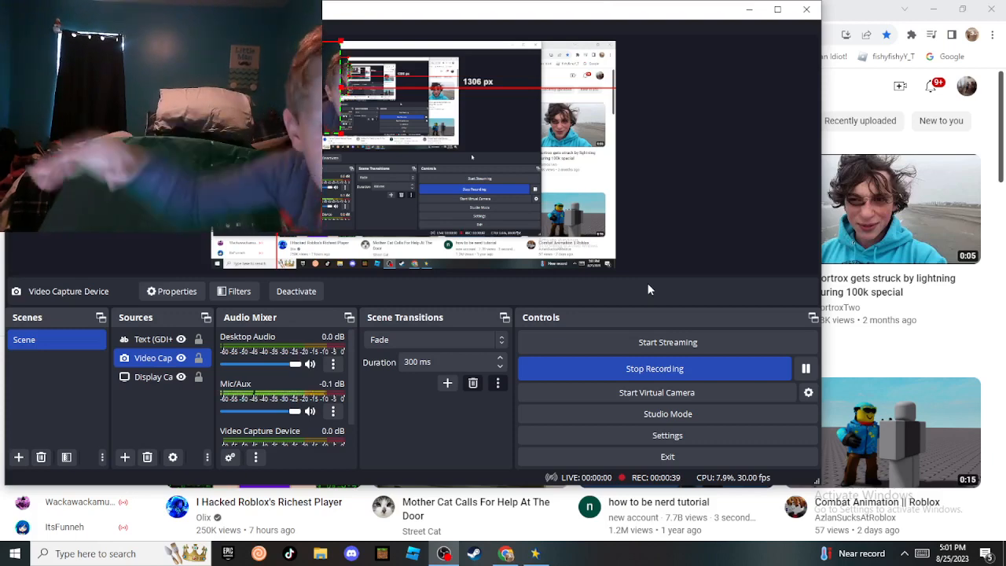
{"action": "mouse_move", "coordinate": [444, 301]}
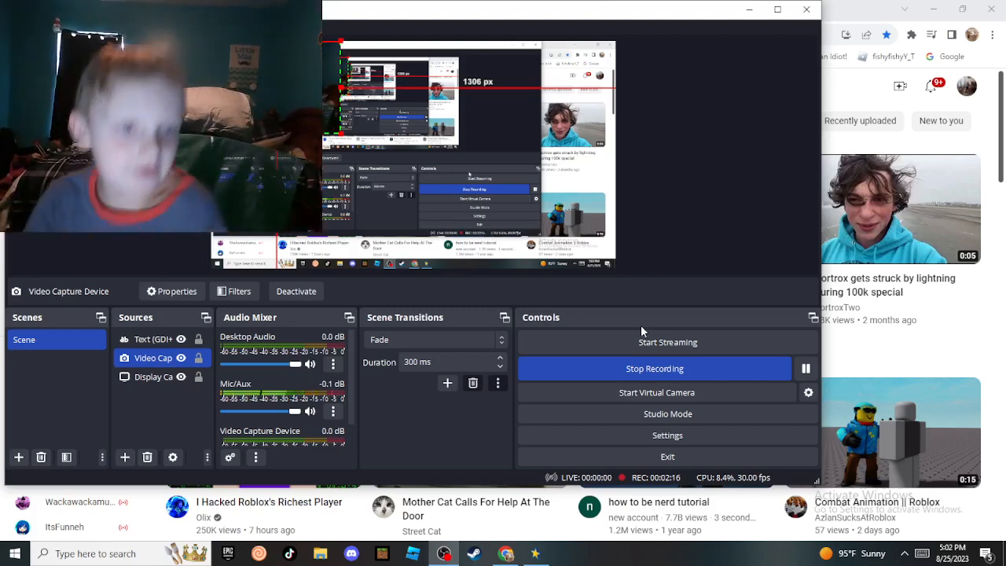
{"action": "mouse_move", "coordinate": [657, 284]}
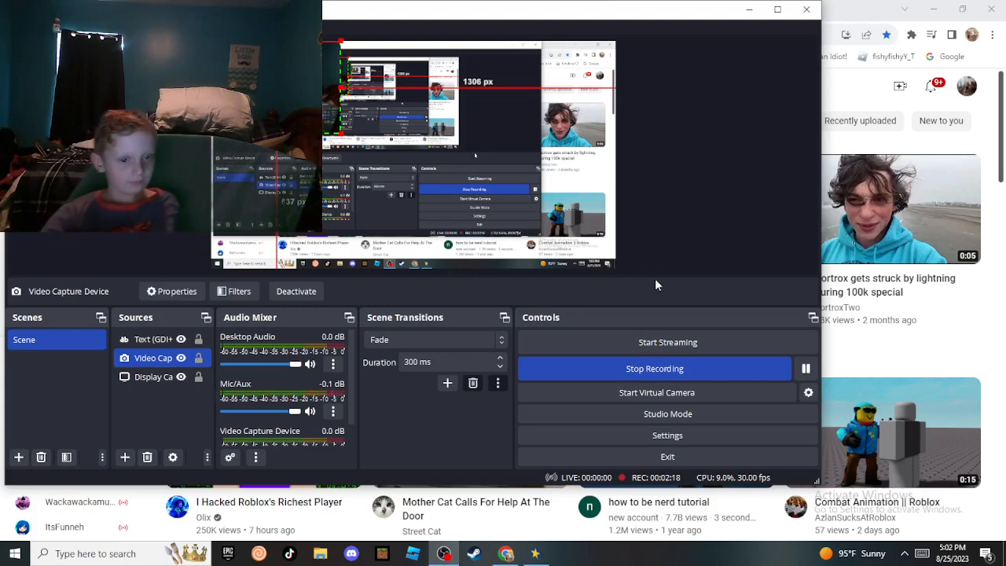